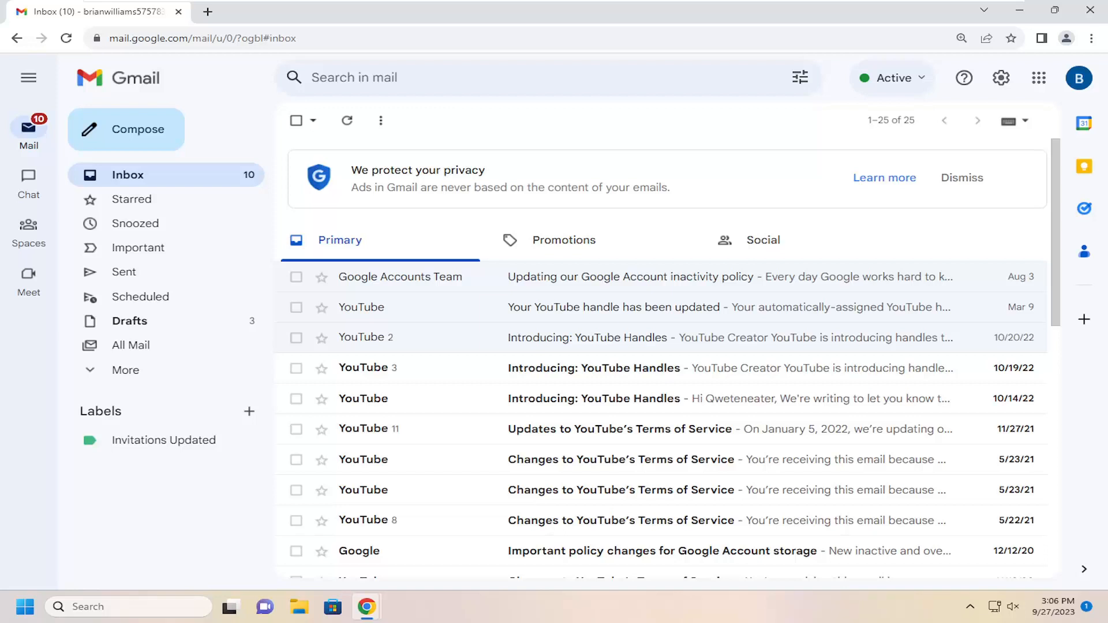
{"action": "mouse_move", "coordinate": [767, 127]}
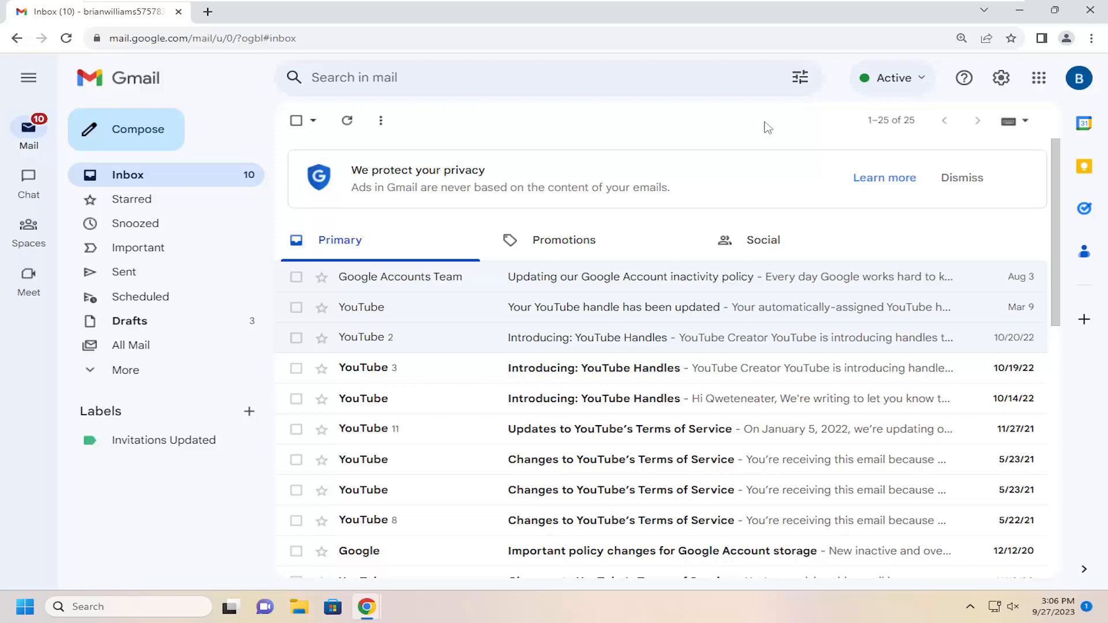
{"action": "mouse_move", "coordinate": [1000, 77]}
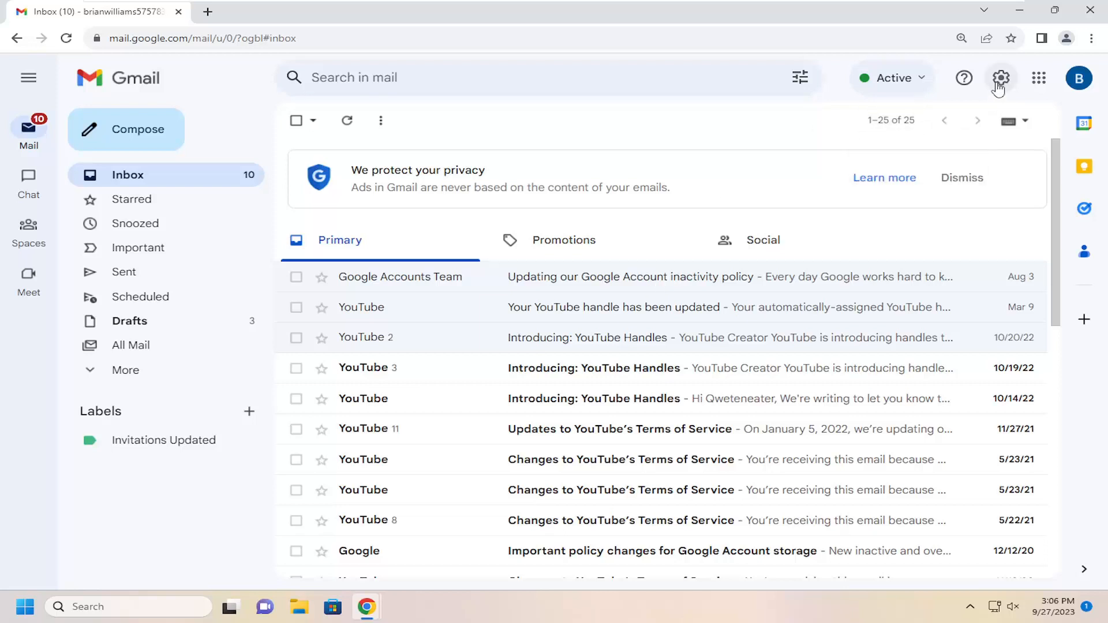
Show Gmail's quick settings panel beside the inbox.
{"action": "left_click", "coordinate": [1001, 78]}
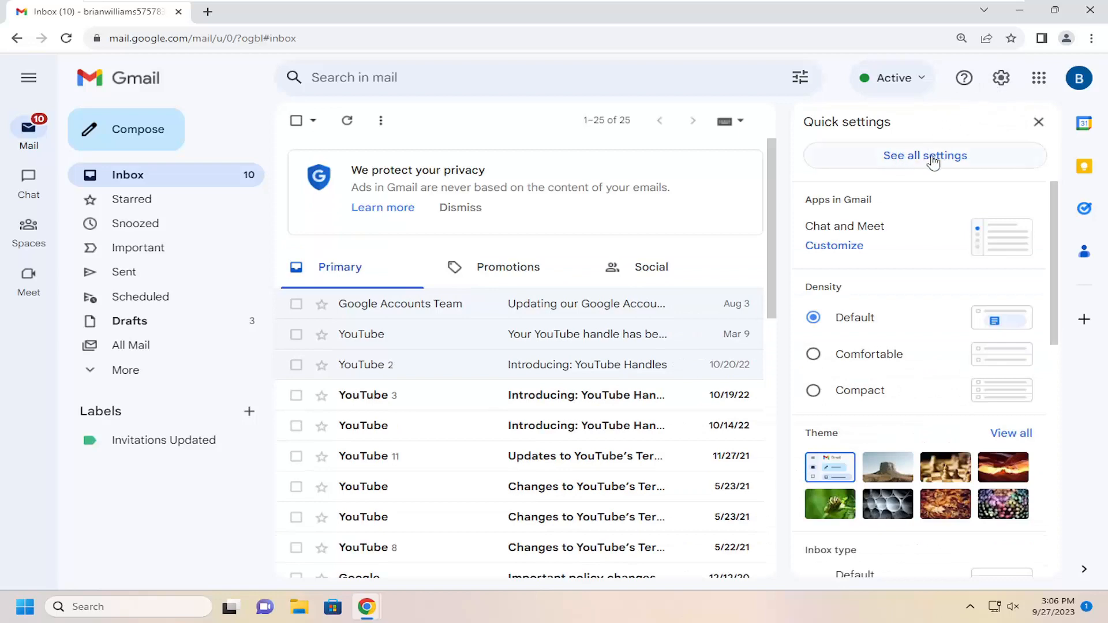
Go to the full settings Advanced tab and confirm Templates is enabled.
{"action": "left_click", "coordinate": [924, 155]}
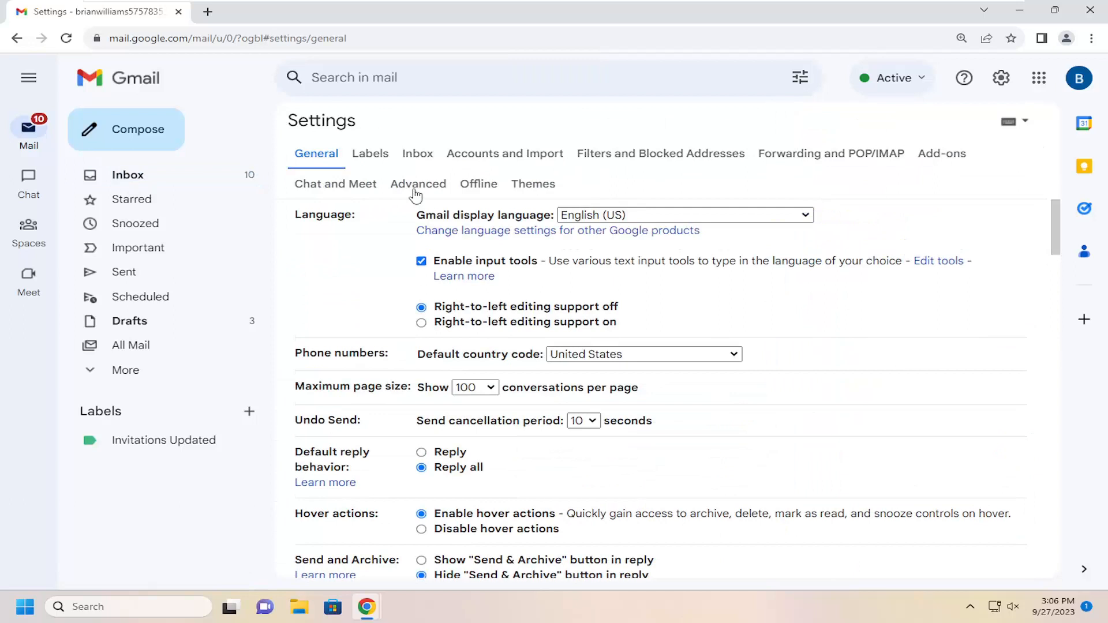
{"action": "left_click", "coordinate": [418, 183]}
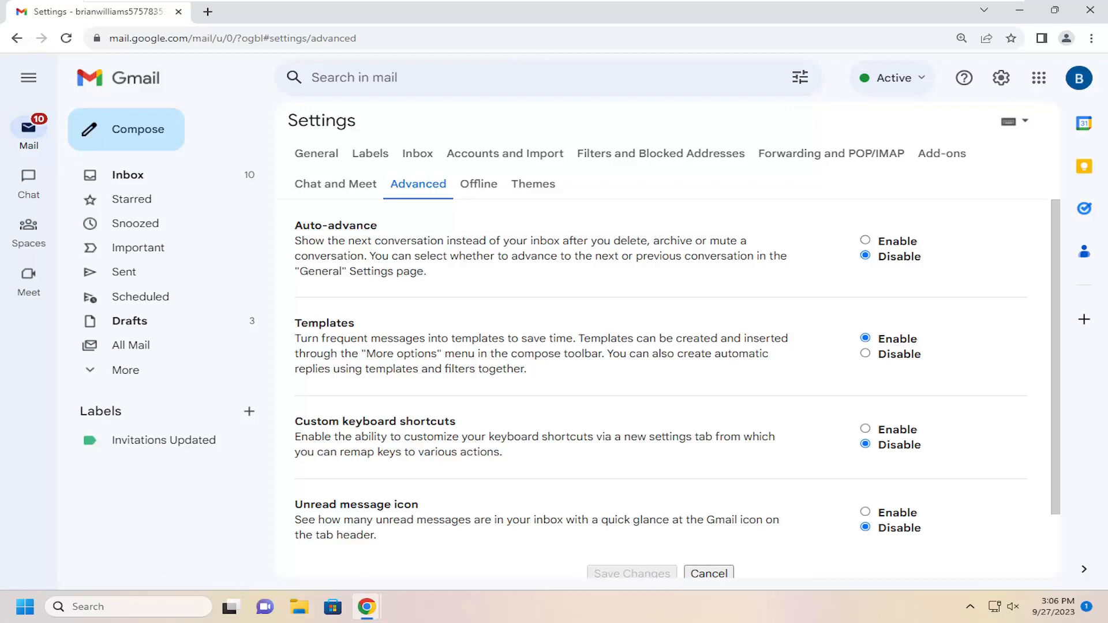
{"action": "mouse_move", "coordinate": [408, 367]}
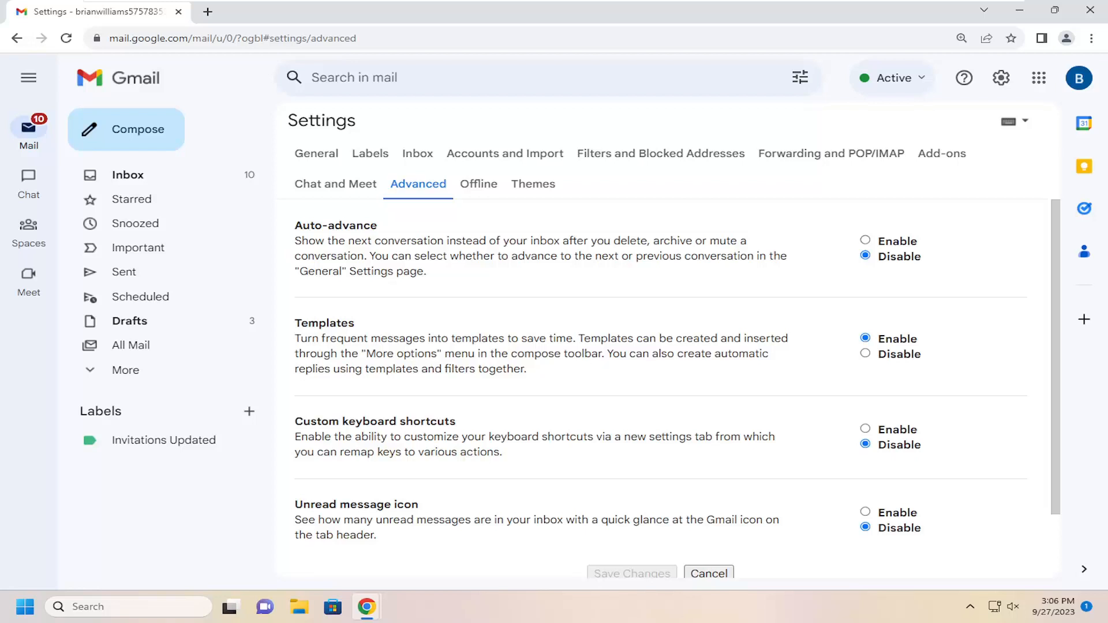
{"action": "mouse_move", "coordinate": [882, 336]}
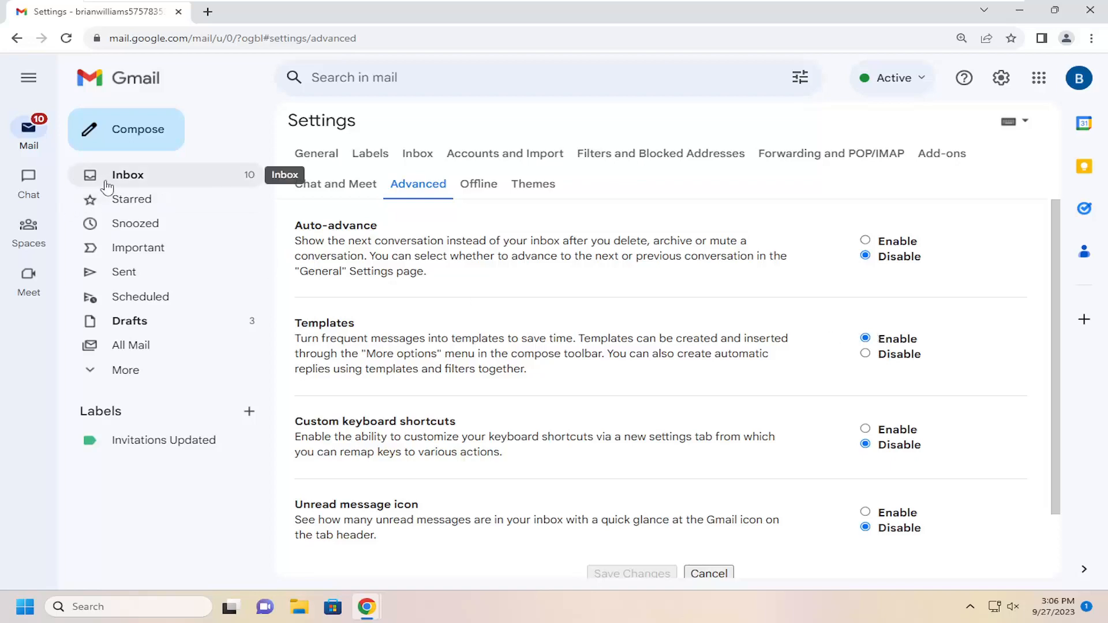
Start a new message with body text 'Whatever you want as a template'.
{"action": "left_click", "coordinate": [126, 174]}
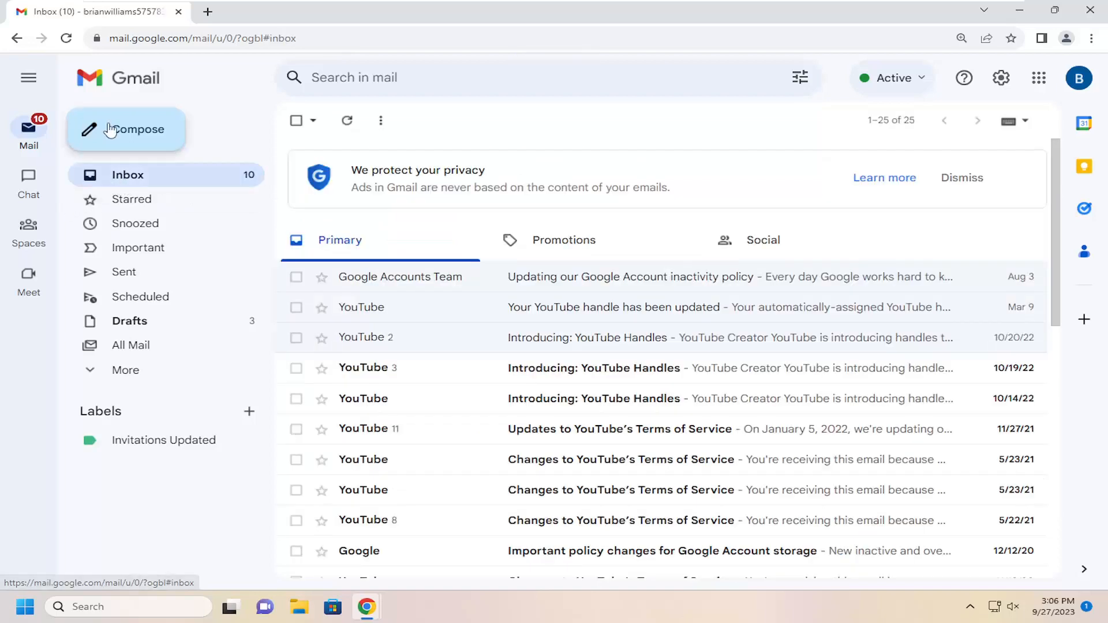
{"action": "left_click", "coordinate": [125, 129]}
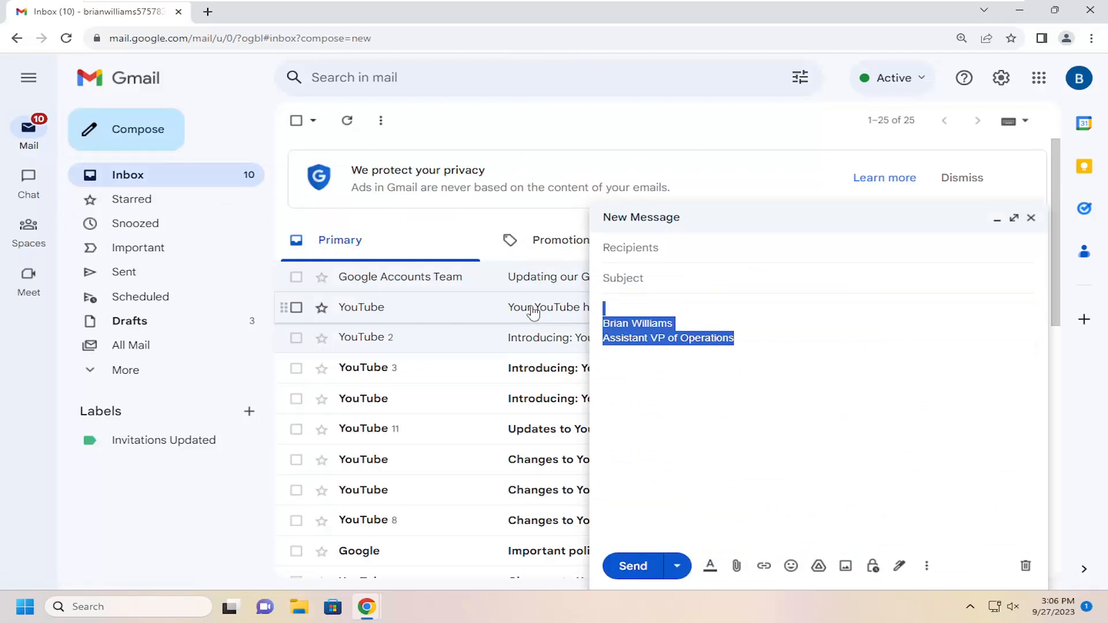
{"action": "type", "text": "W"}
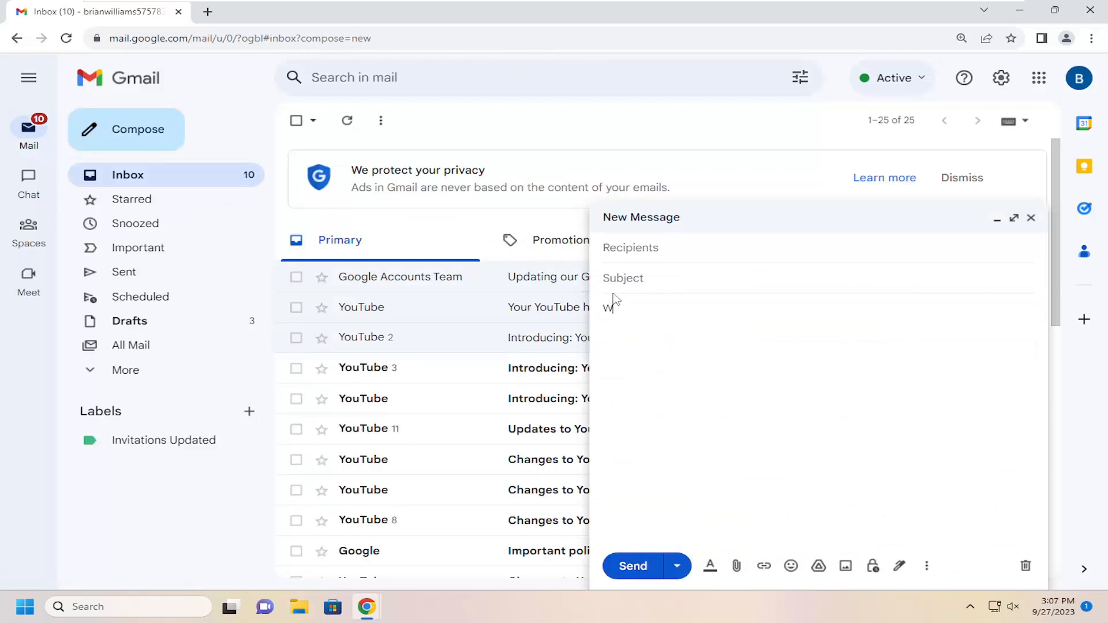
{"action": "type", "text": "hatever you want as a template"}
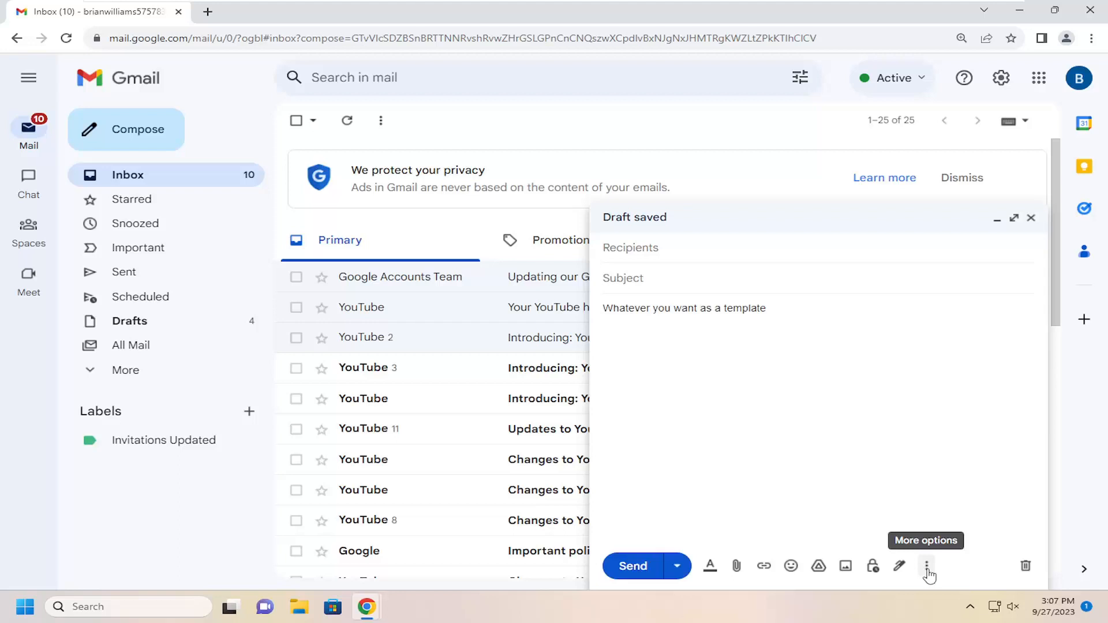
Save the draft as a new template named 'Whatever you want'.
{"action": "left_click", "coordinate": [926, 566]}
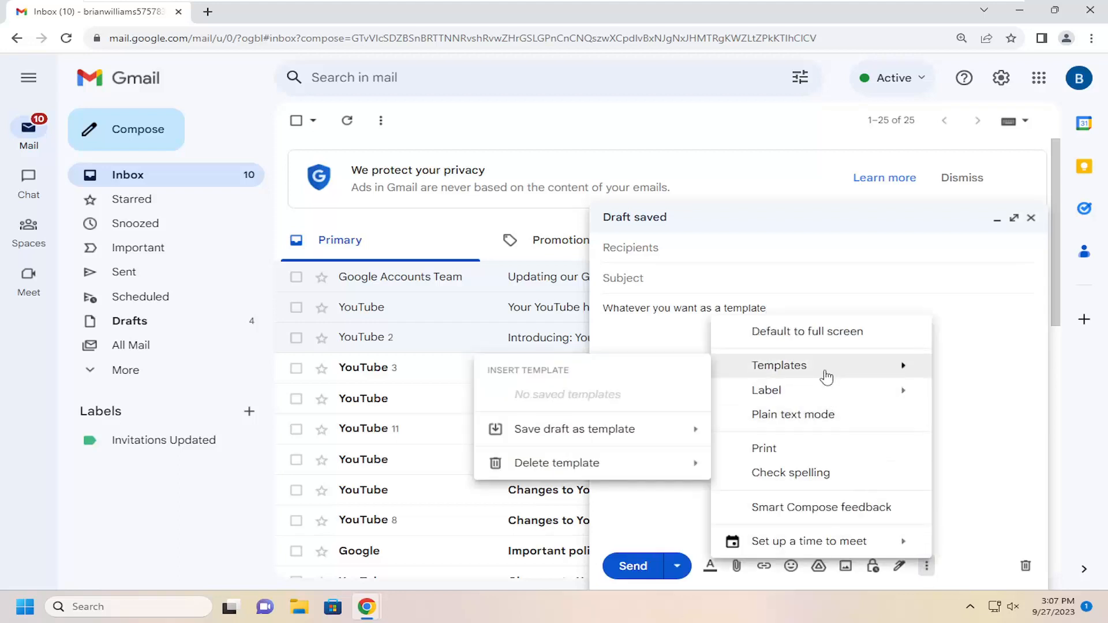
{"action": "mouse_move", "coordinate": [575, 429]}
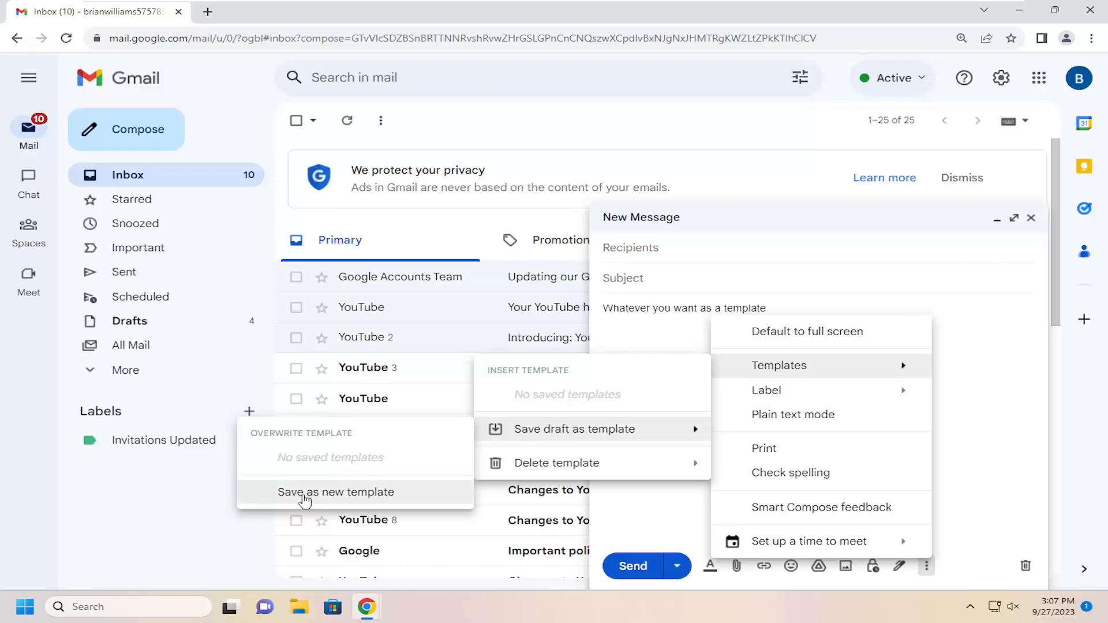
{"action": "left_click", "coordinate": [336, 492]}
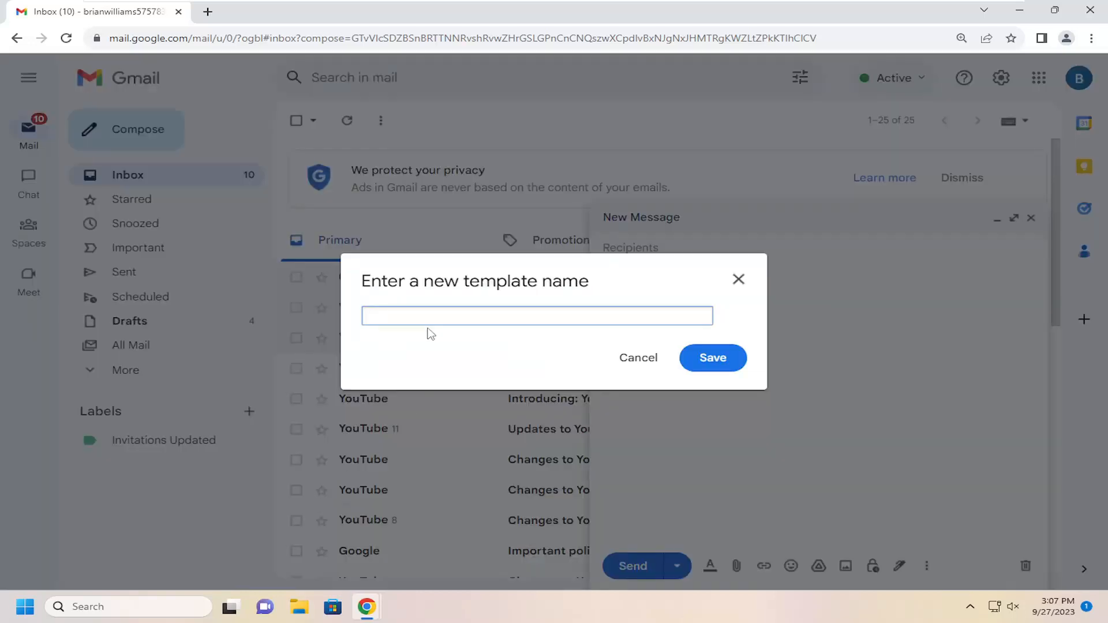
{"action": "type", "text": "Whatever you want"}
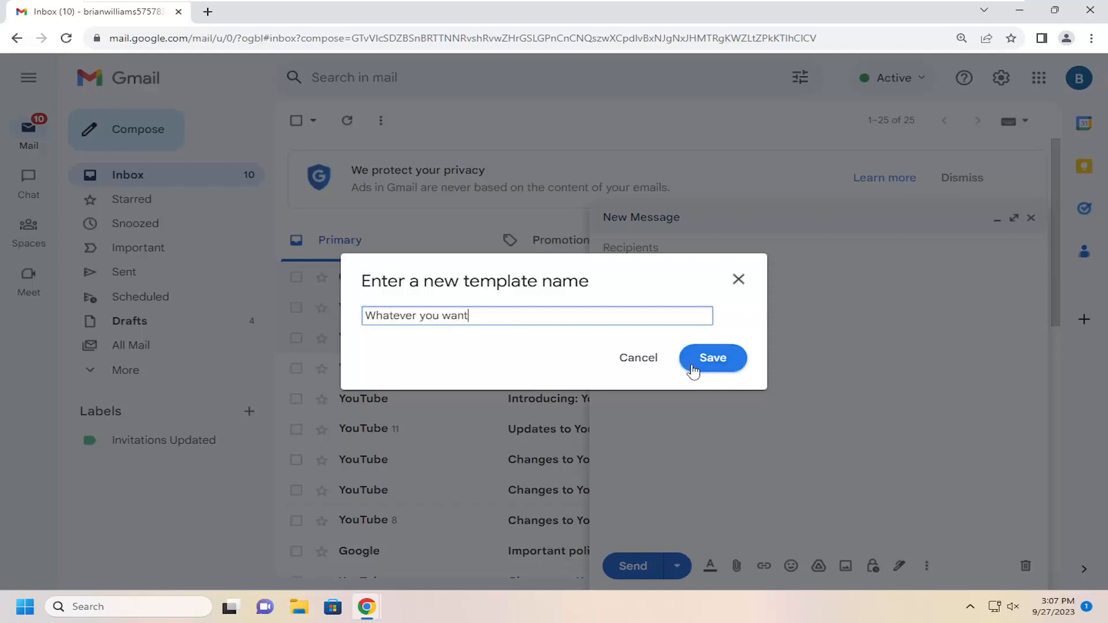
{"action": "left_click", "coordinate": [712, 357]}
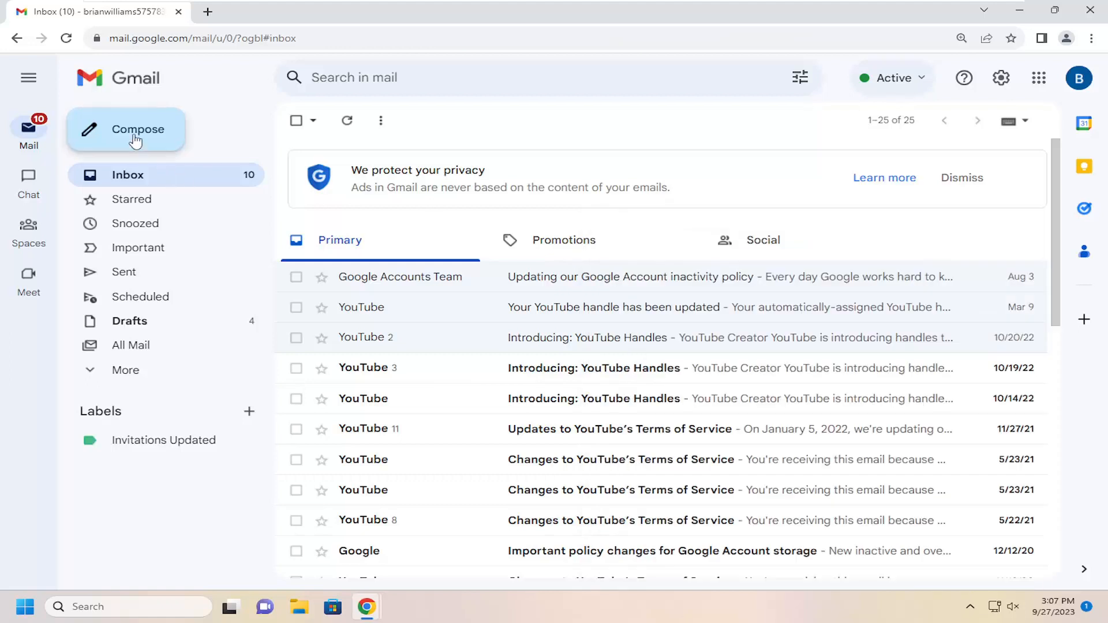
Insert the 'Whatever you want' template into a fresh message, filling subject and body.
{"action": "left_click", "coordinate": [135, 129]}
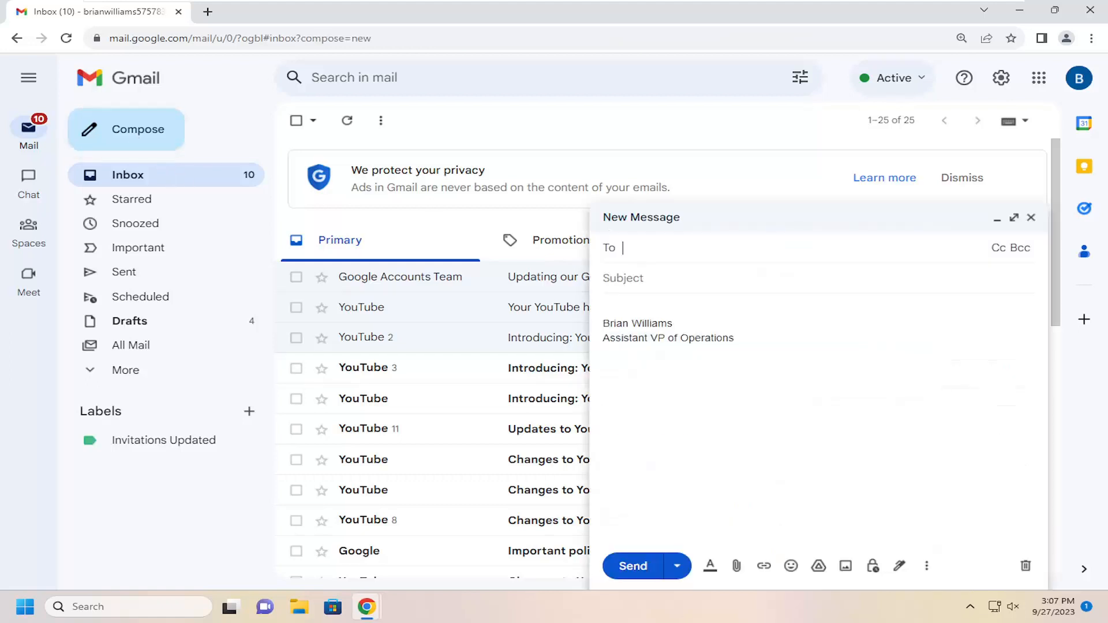
{"action": "mouse_move", "coordinate": [927, 565]}
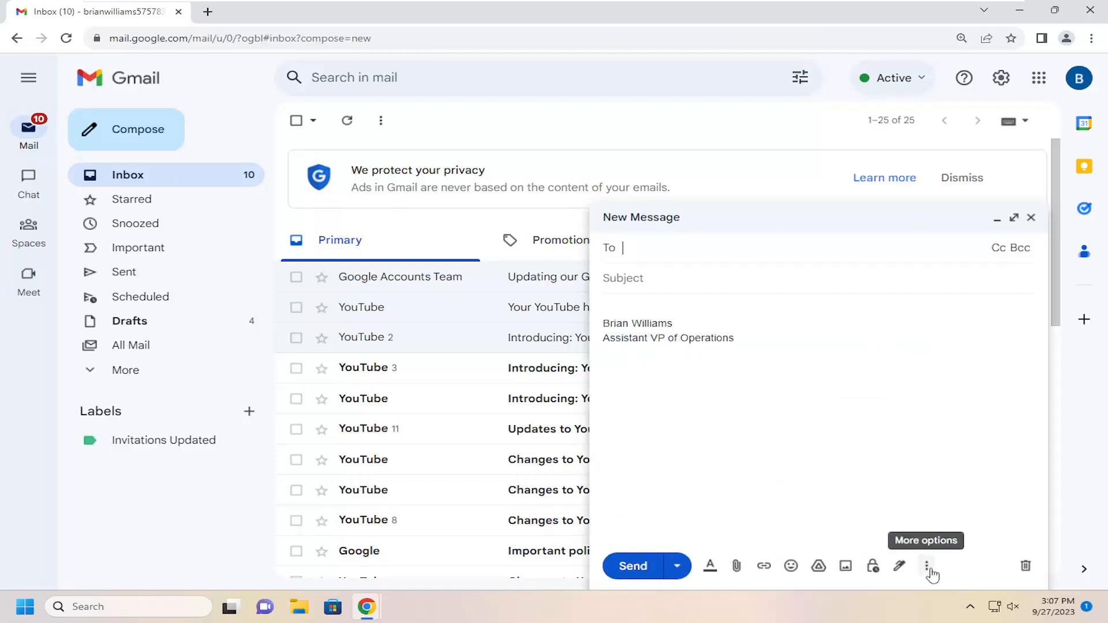
{"action": "left_click", "coordinate": [929, 565]}
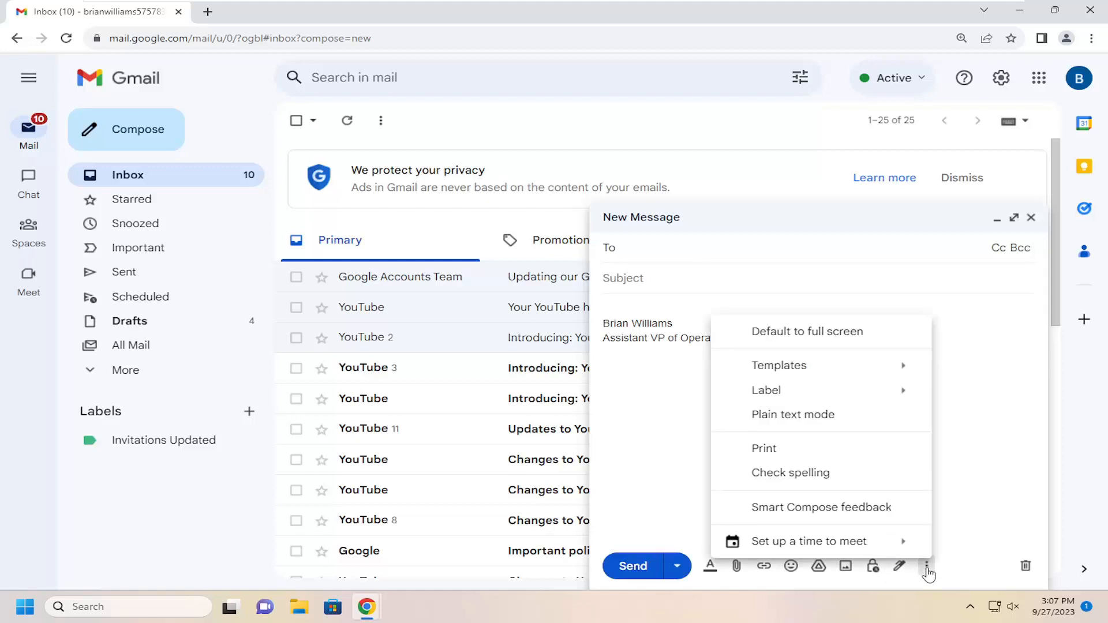
{"action": "left_click", "coordinate": [779, 366]}
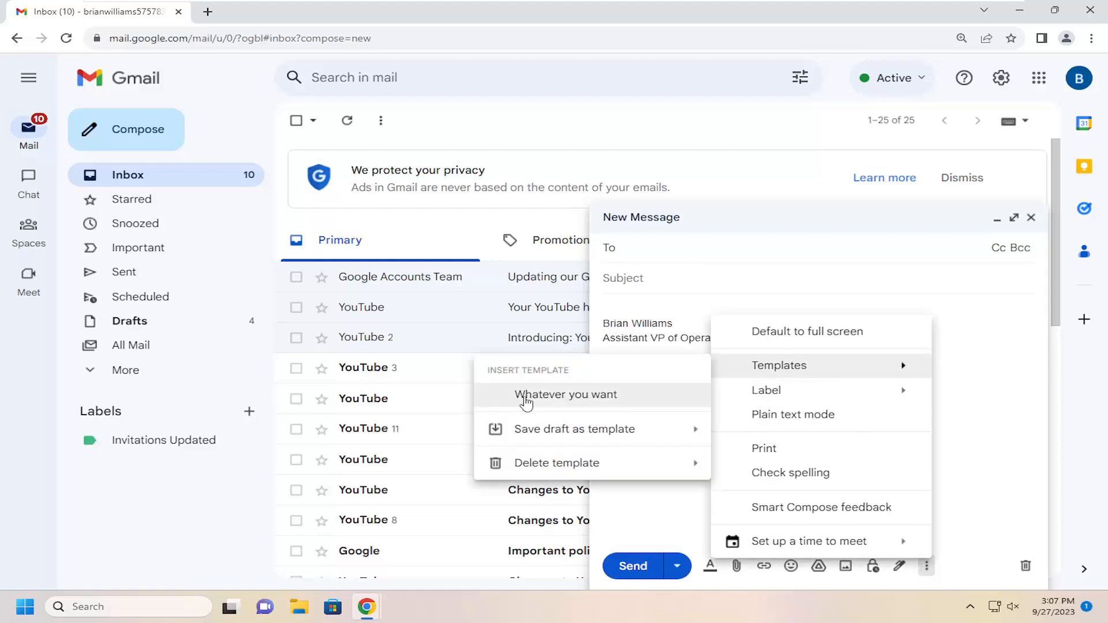
{"action": "left_click", "coordinate": [565, 395]}
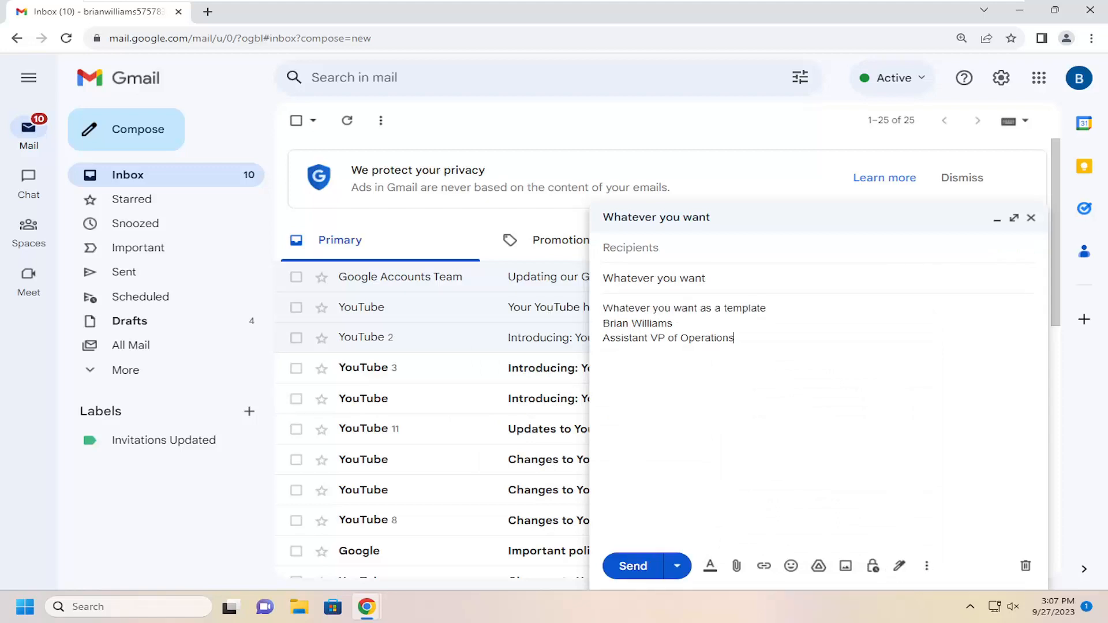
{"action": "mouse_move", "coordinate": [926, 566]}
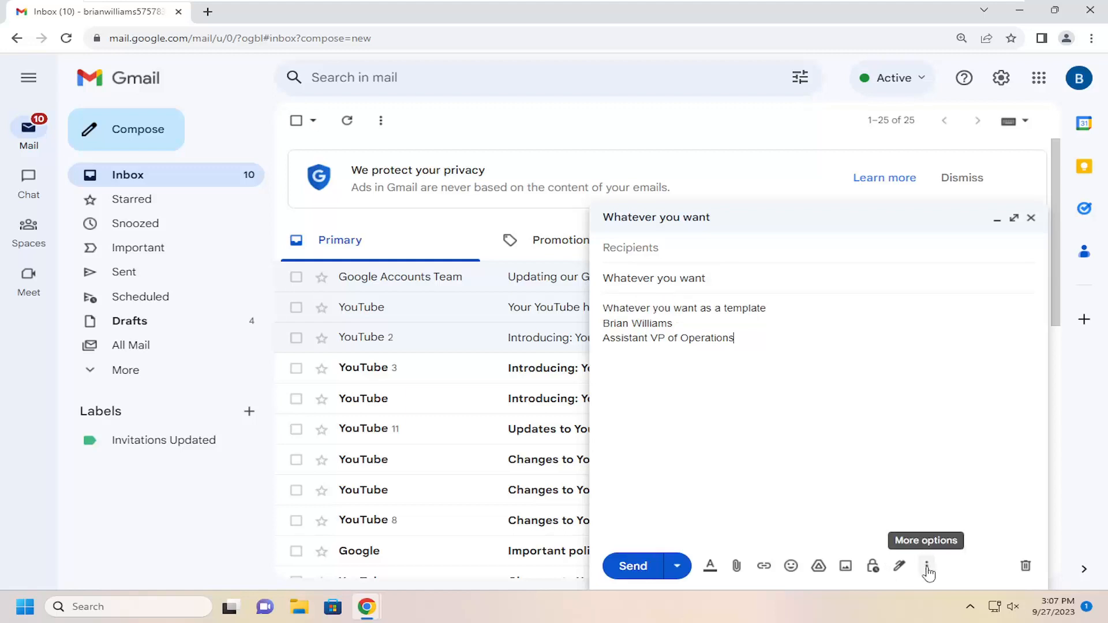
Delete the 'Whatever you want' template and close the compose window.
{"action": "left_click", "coordinate": [926, 566]}
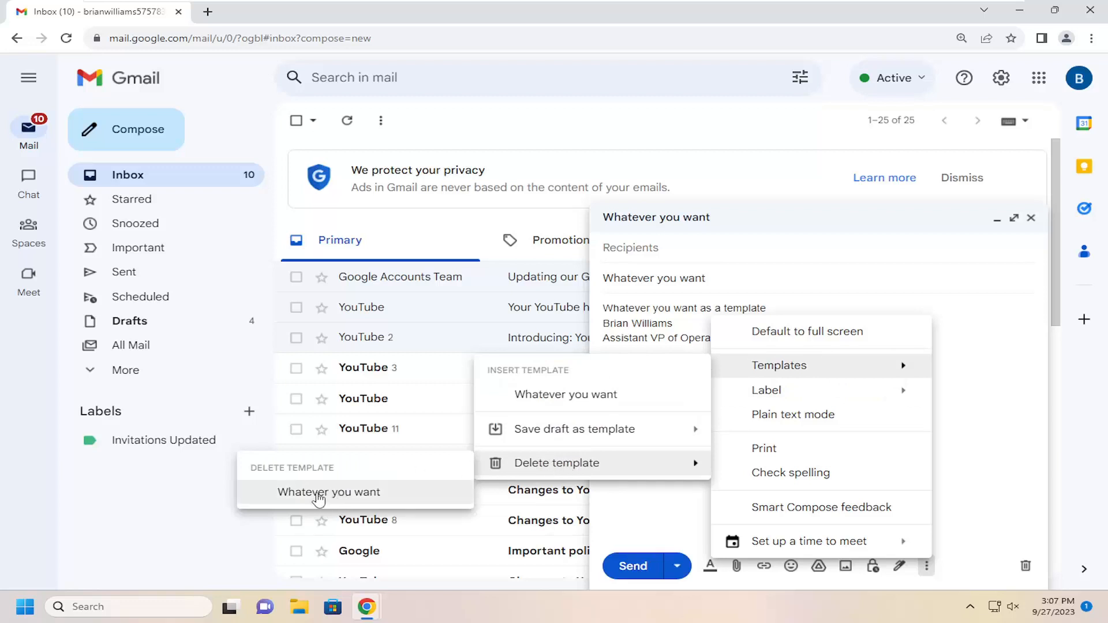
{"action": "left_click", "coordinate": [329, 491]}
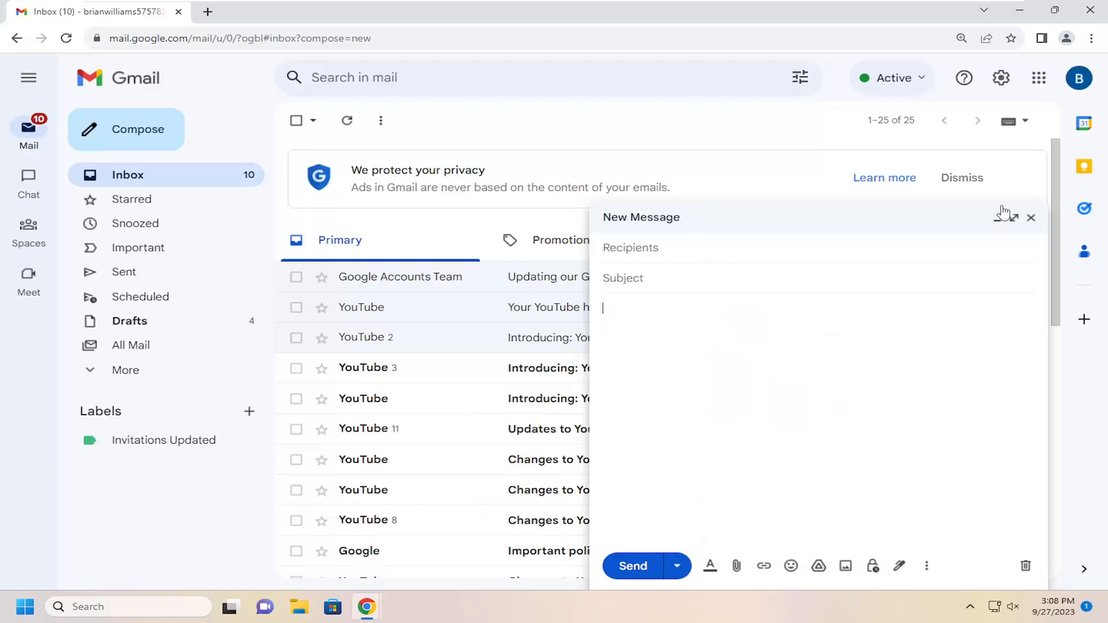
{"action": "left_click", "coordinate": [1030, 218]}
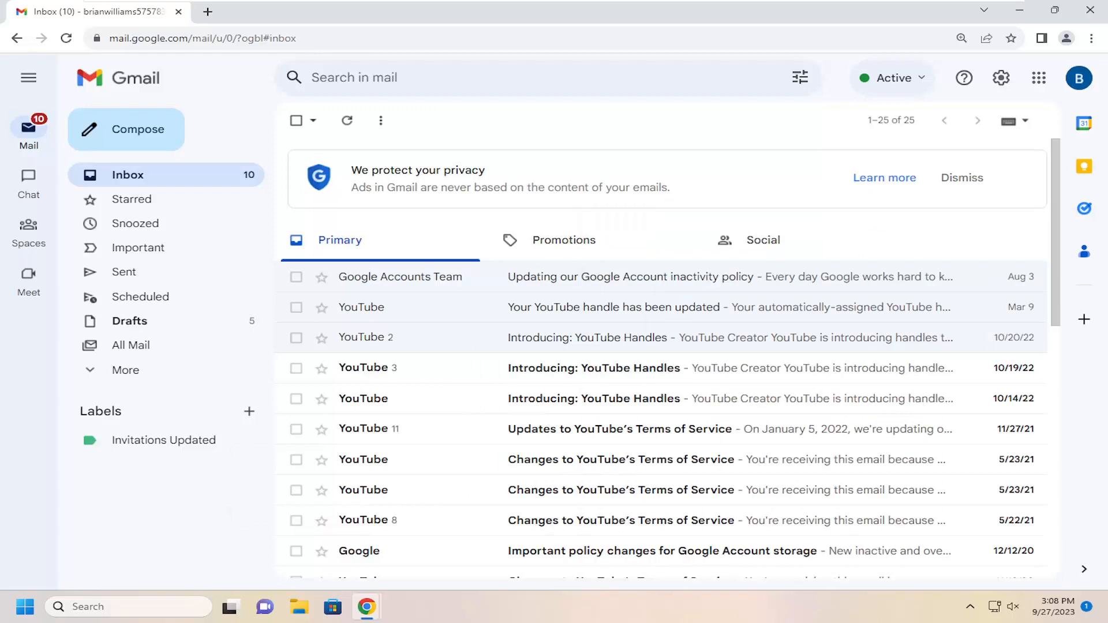